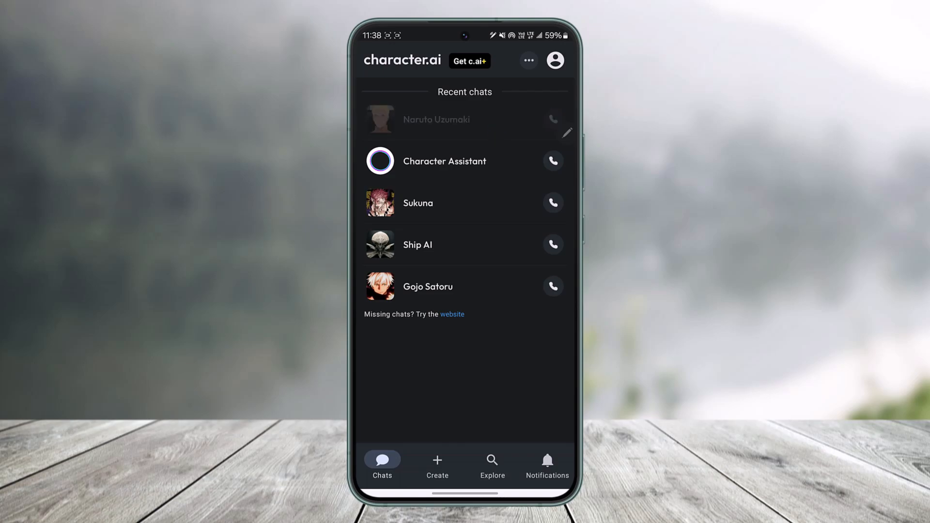
# - Open the Sukuna conversation from the Recent chats list
pyautogui.click(436, 119)
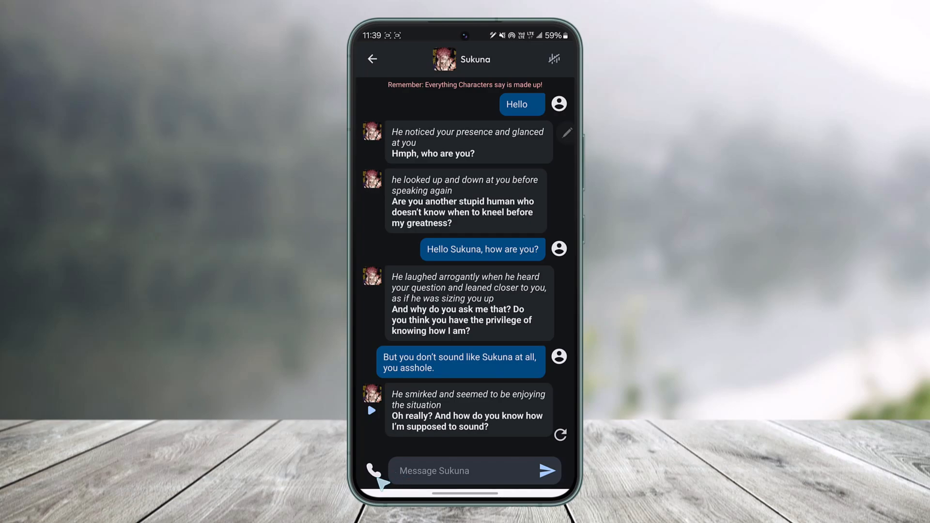
# - Focus the Message Sukuna field, dismiss the keyboard, and go back to the Chats list
pyautogui.click(468, 470)
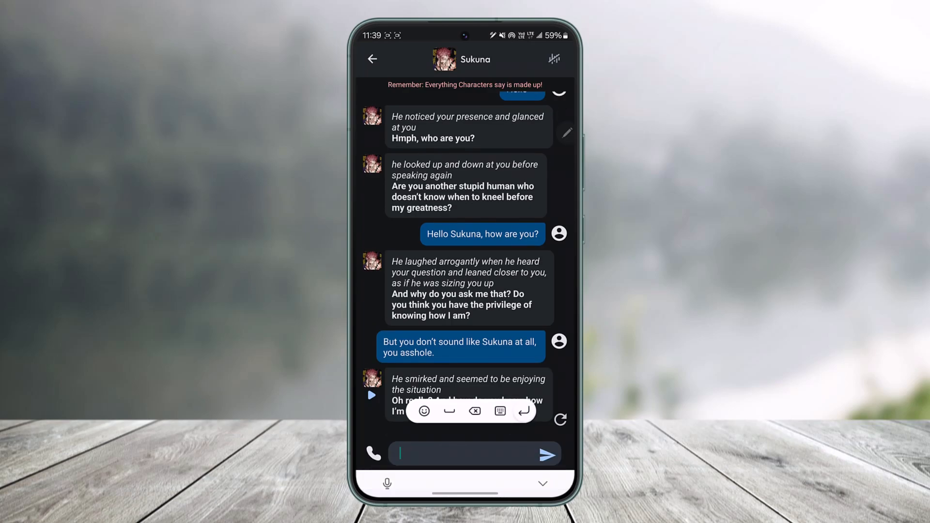
pyautogui.click(469, 453)
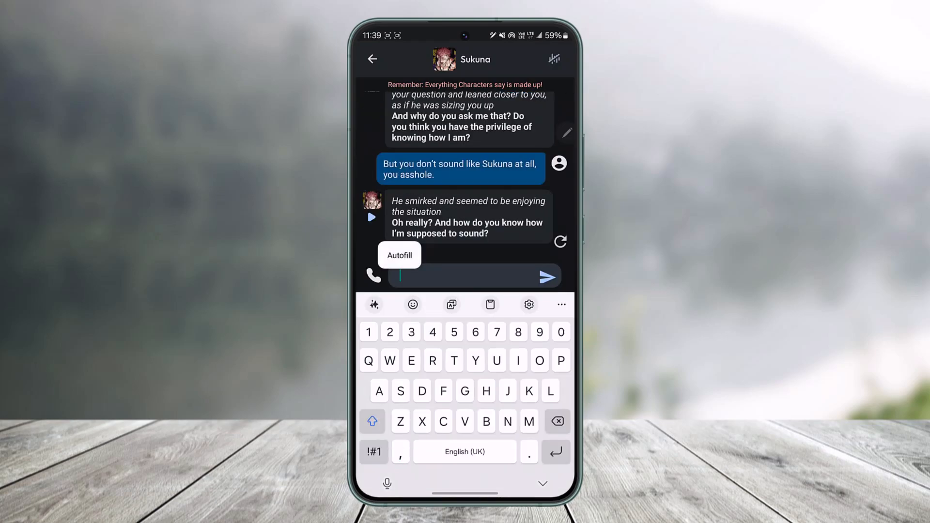
pyautogui.click(400, 276)
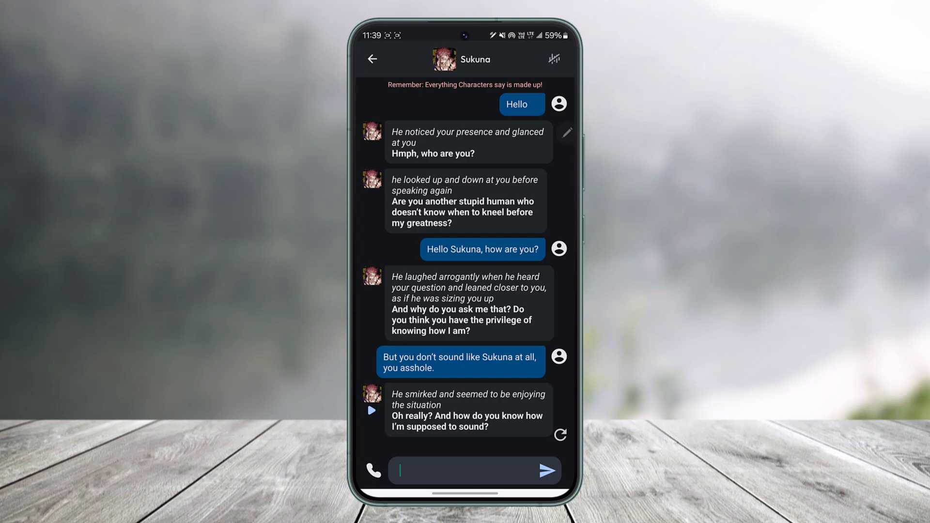
pyautogui.click(372, 59)
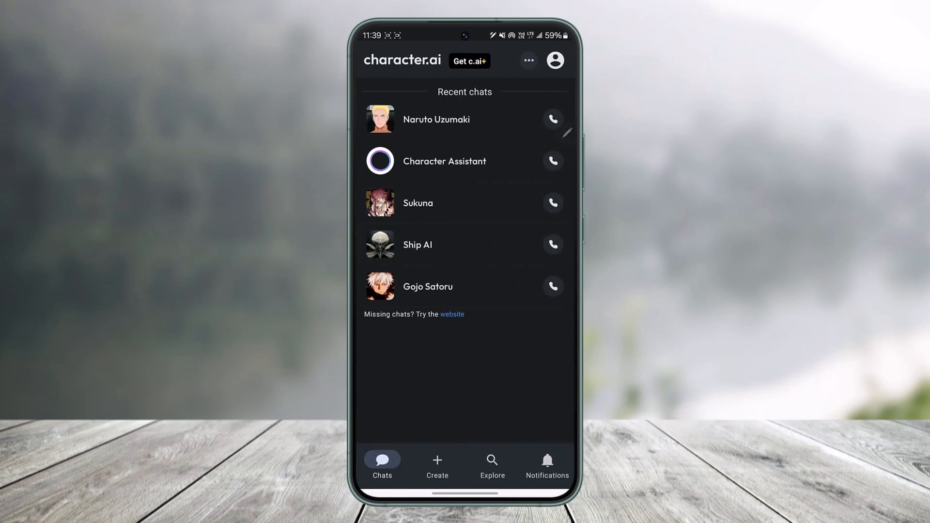